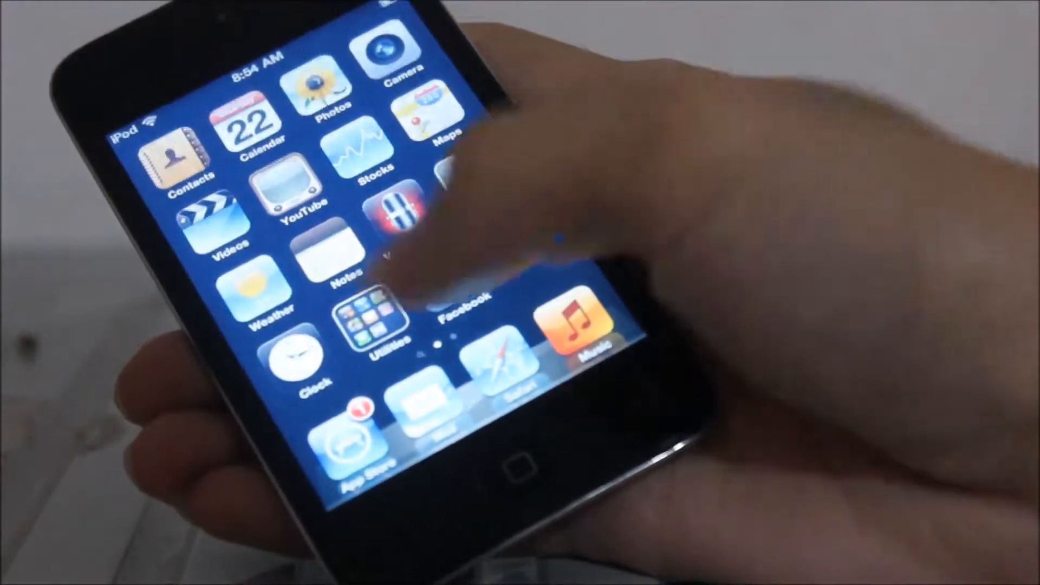
Launch YouTube, go to Featured, dismiss the 'Cannot connect to YouTube' alert and return Home
{"action": "scroll", "scroll_direction": "left", "scroll_amount": 3}
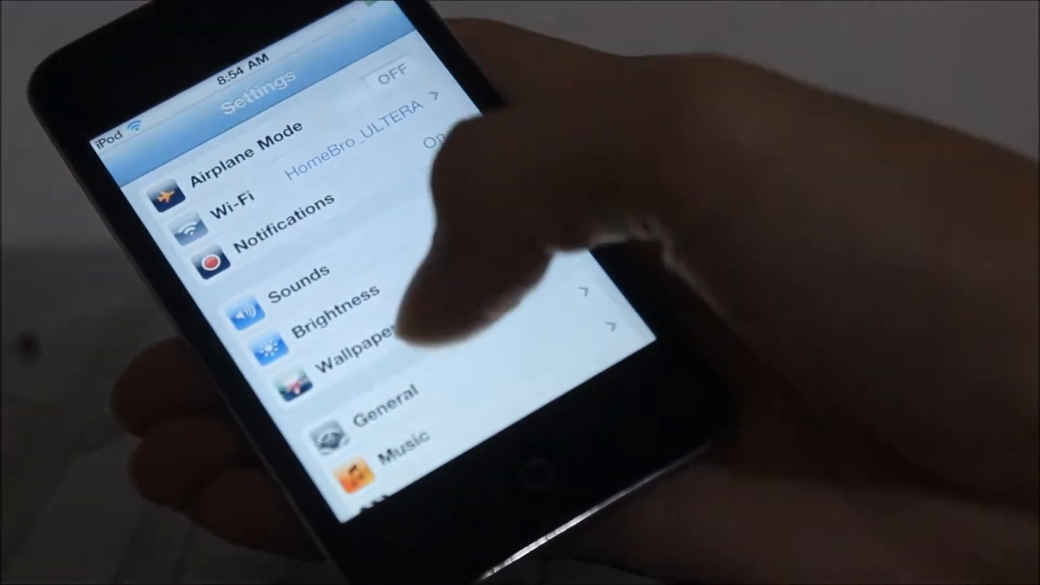
{"action": "left_click", "coordinate": [384, 399]}
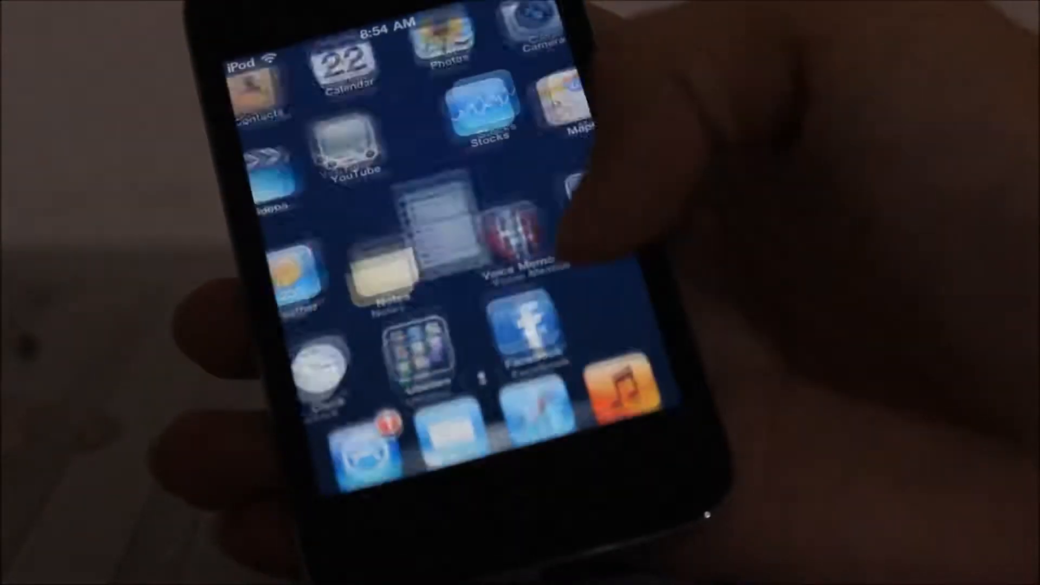
{"action": "scroll", "scroll_direction": "left", "scroll_amount": 3}
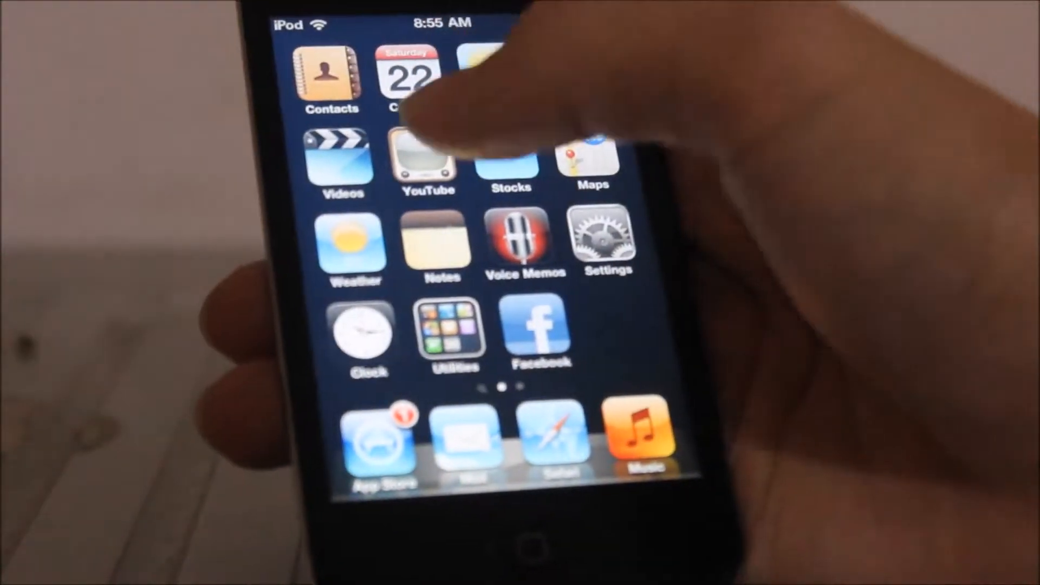
{"action": "left_click", "coordinate": [425, 159]}
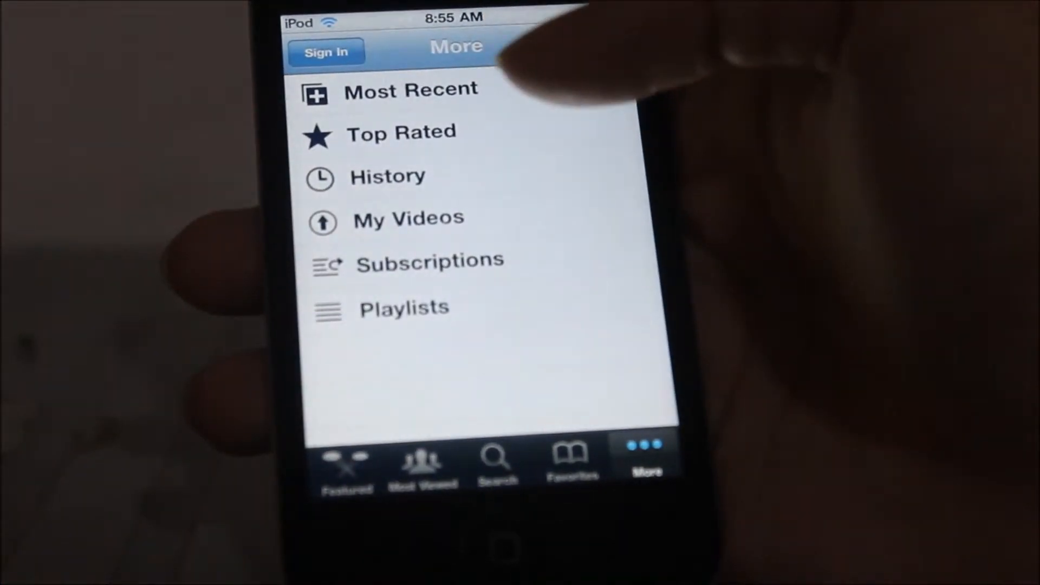
{"action": "left_click", "coordinate": [345, 458]}
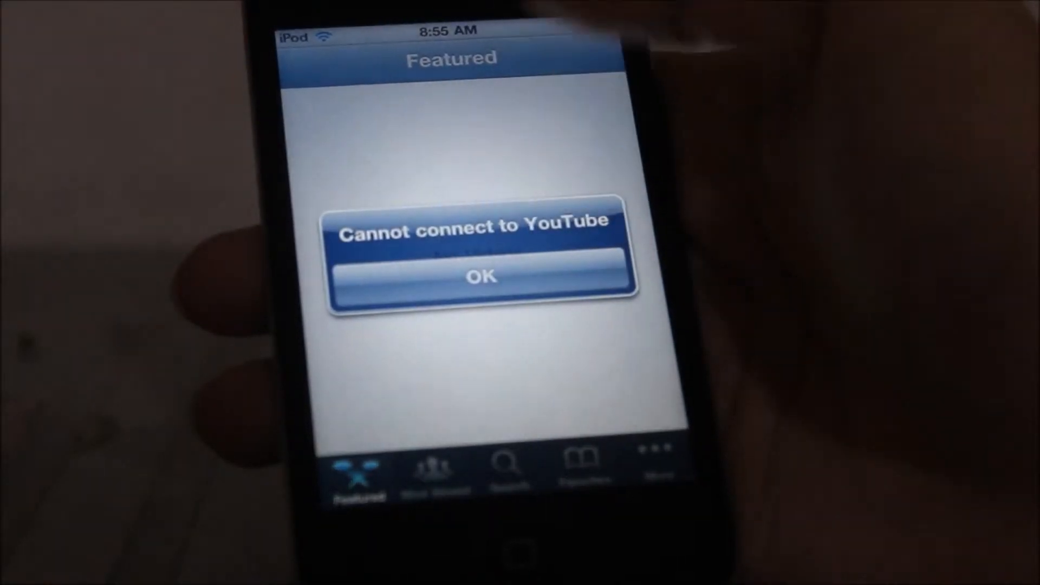
{"action": "left_click", "coordinate": [479, 277]}
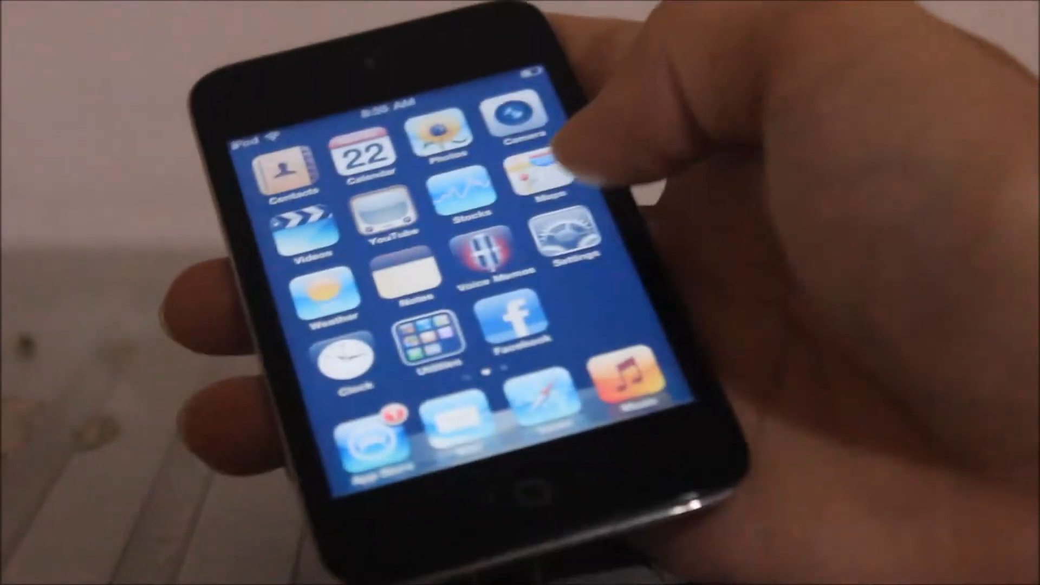
Go through Settings > General > About to show version 4.1 (8B117) and capacity
{"action": "left_click", "coordinate": [565, 236]}
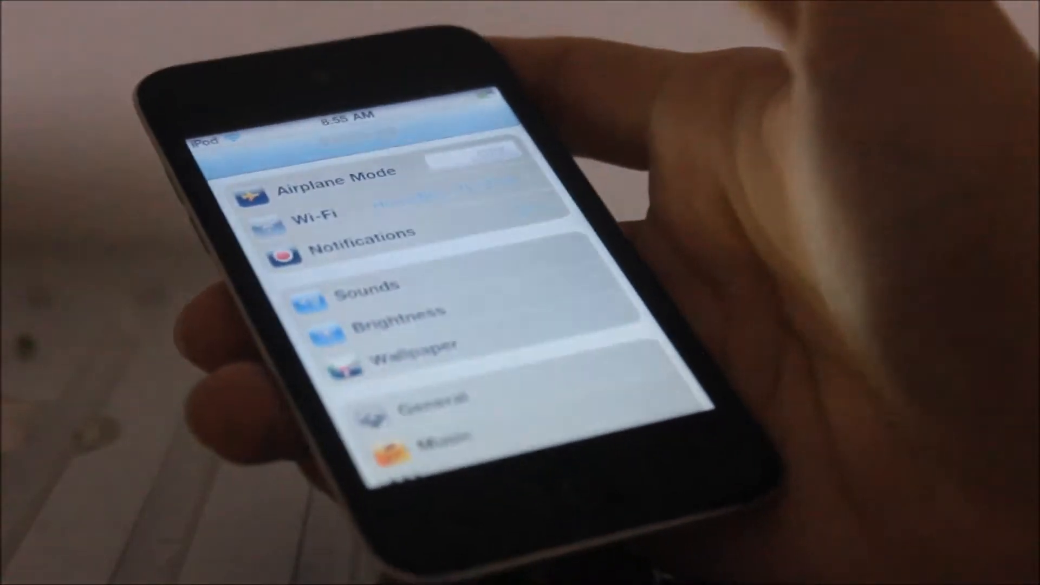
{"action": "left_click", "coordinate": [425, 405]}
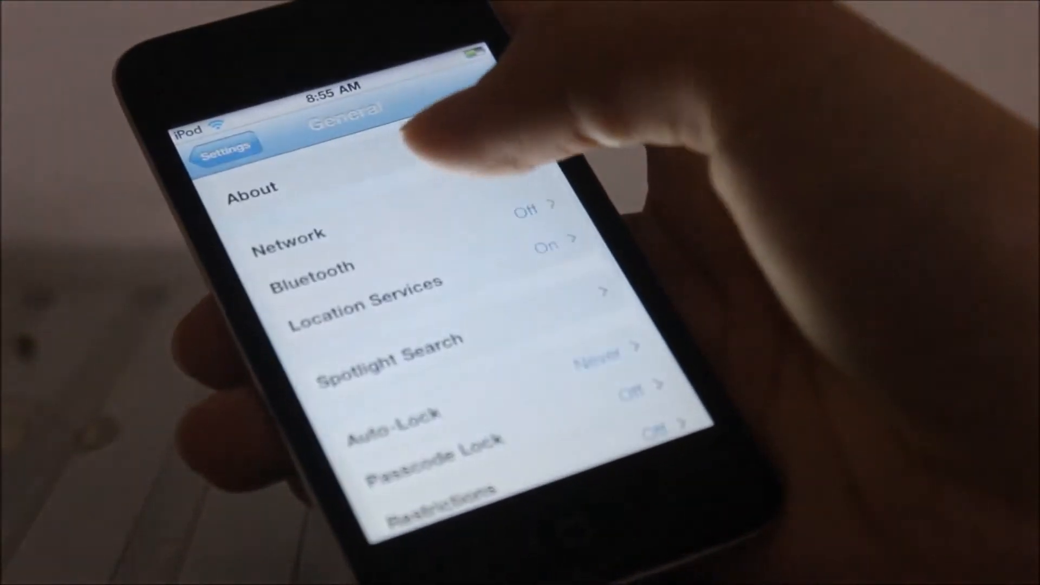
{"action": "left_click", "coordinate": [252, 188]}
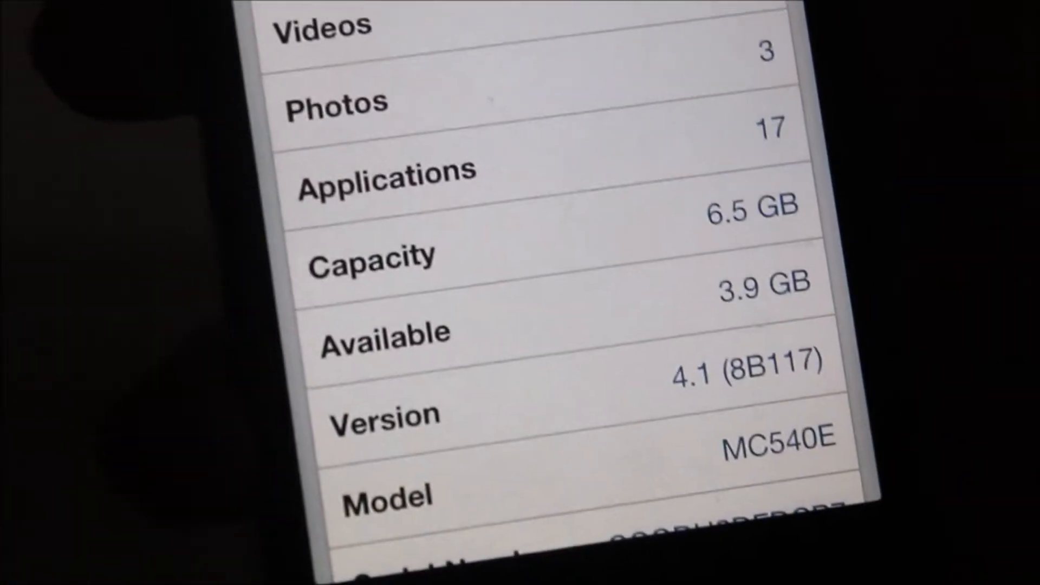